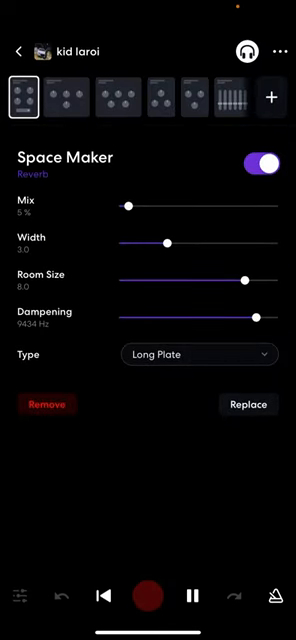
Step: View the EQ3-M equalizer settings, then the FBK Compressor settings on the 'kid laroi' track
{"action": "left_click", "coordinate": [72, 100]}
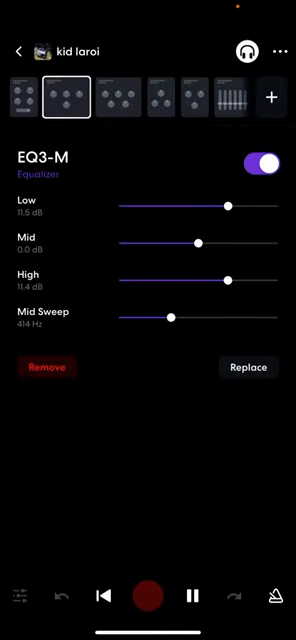
{"action": "left_click", "coordinate": [120, 96]}
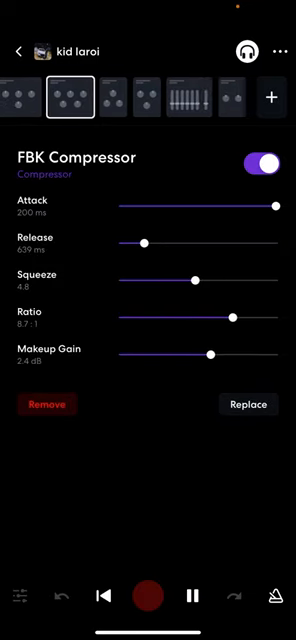
Step: View the Graphic EQ settings, then the GTR Squeeze compressor settings in the chain
{"action": "left_click", "coordinate": [112, 96]}
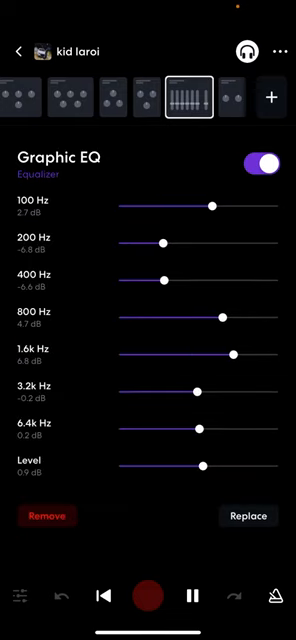
{"action": "left_click", "coordinate": [226, 96]}
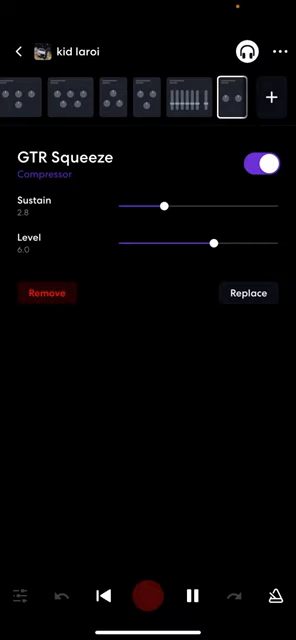